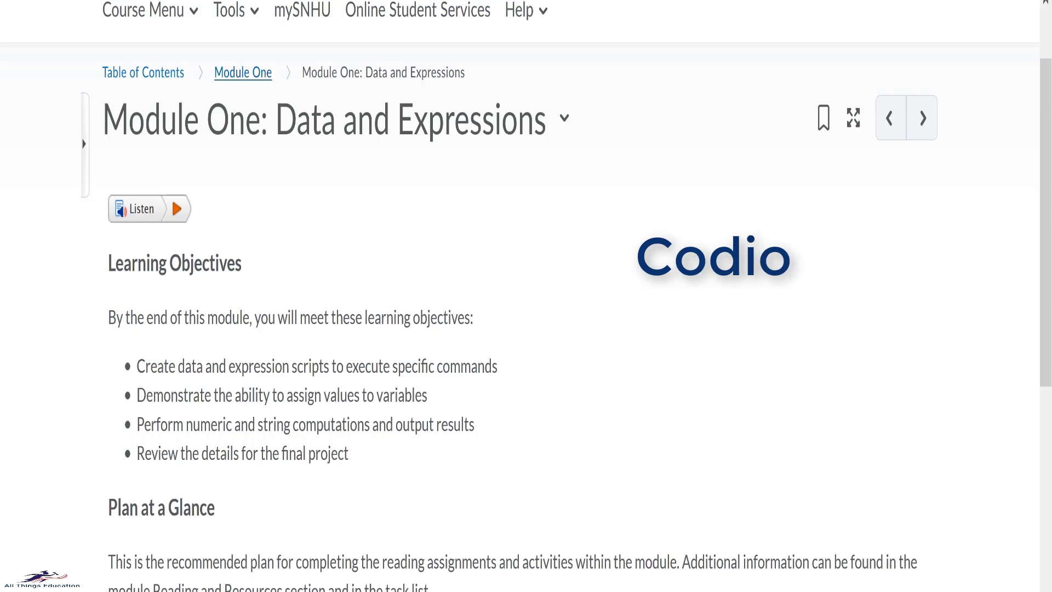
Scroll down the Module One overview toward the 1-2 Run the Code Challenge link.
scroll("down", 3)
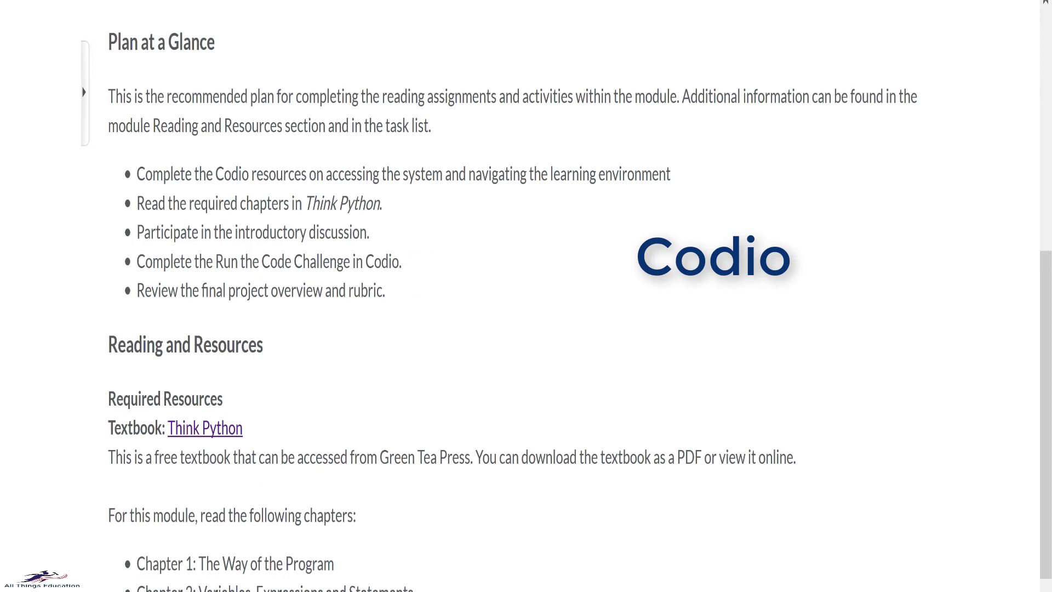
scroll("down", 3)
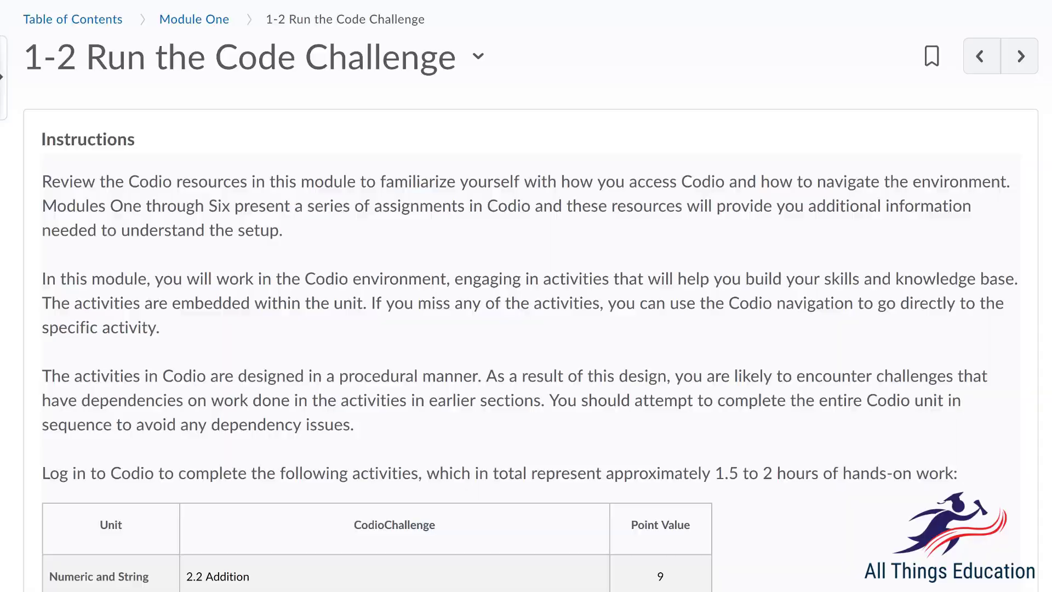
Launch the Codio environment from the 1-2 Run the Code Challenge page.
left_click(1020, 56)
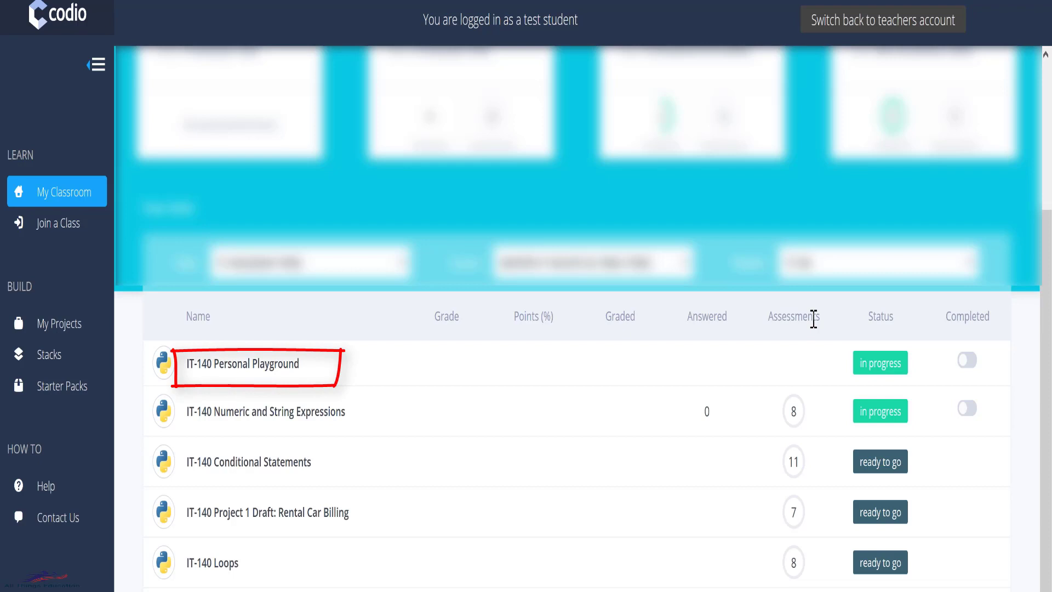
Enter the IT-140 Personal Playground project, view test.py, and bring up its terminal.
left_click(243, 363)
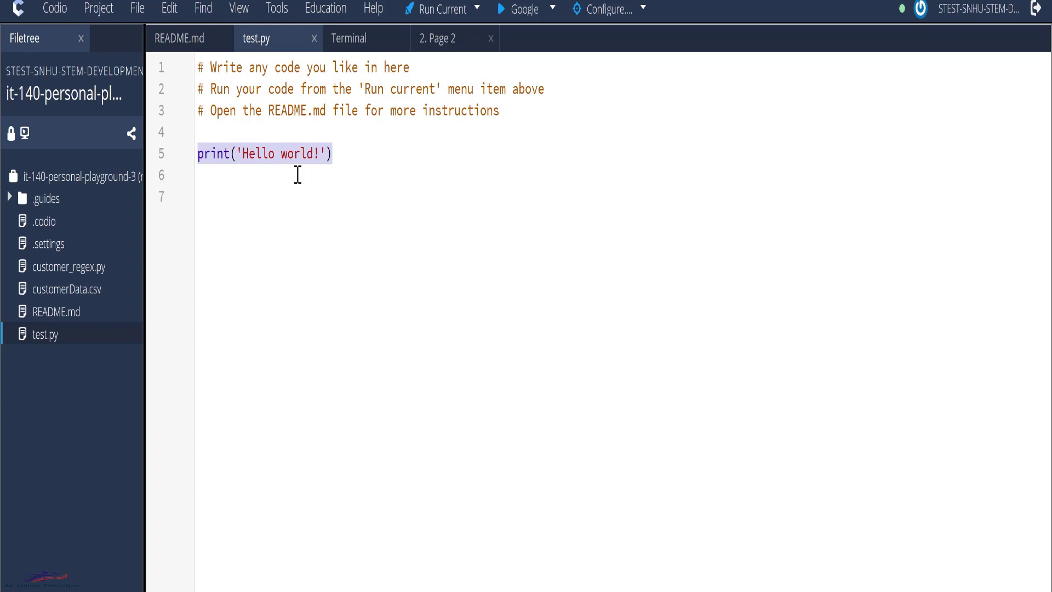
left_click(333, 153)
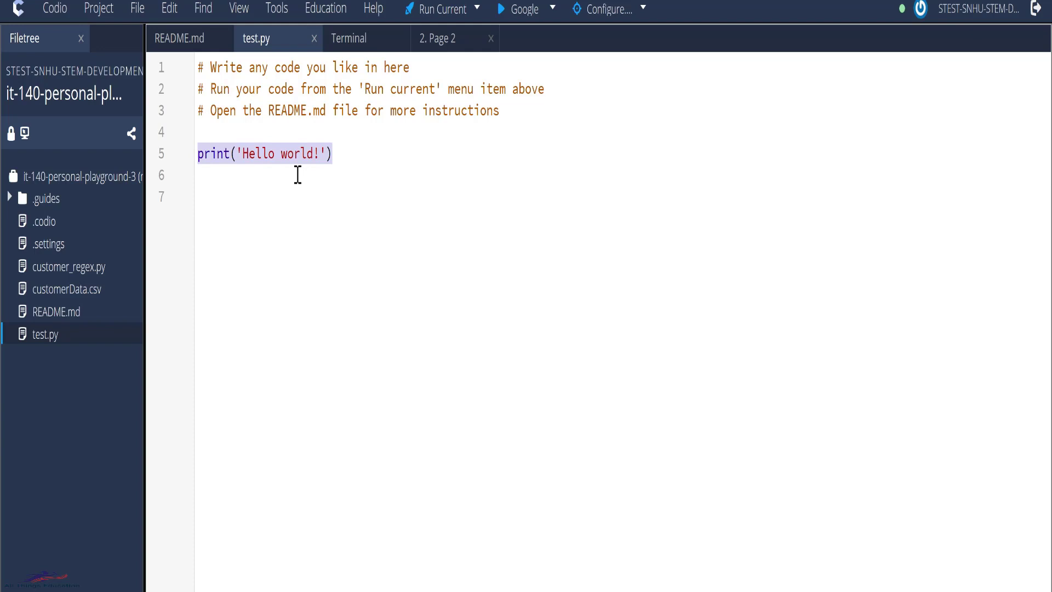
left_click(349, 38)
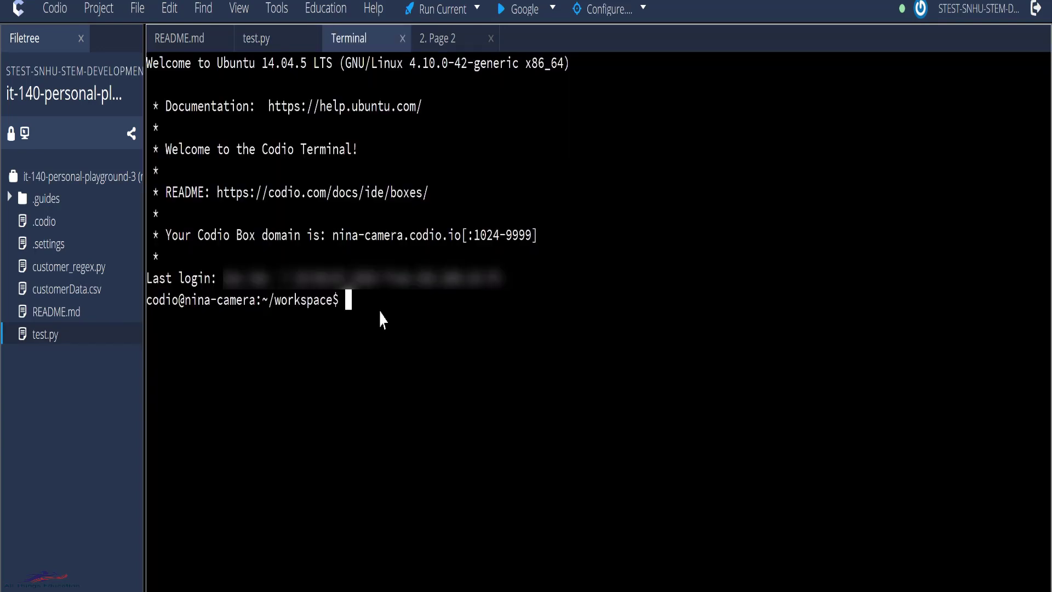
mouse_move(375, 306)
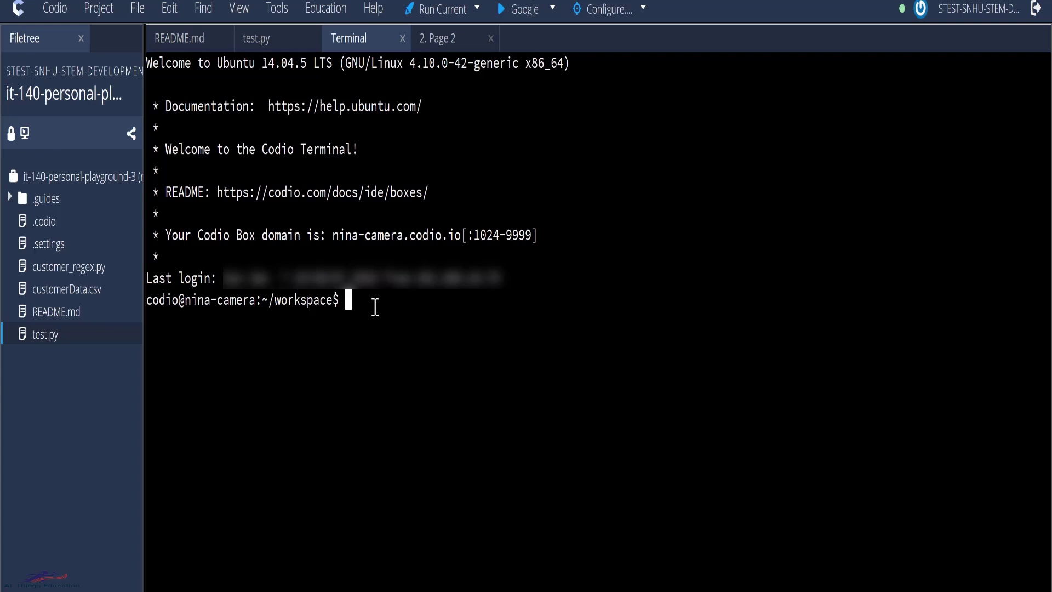
List workspace files with ls, run python3 test.py, and return to the test.py code.
type("ls")
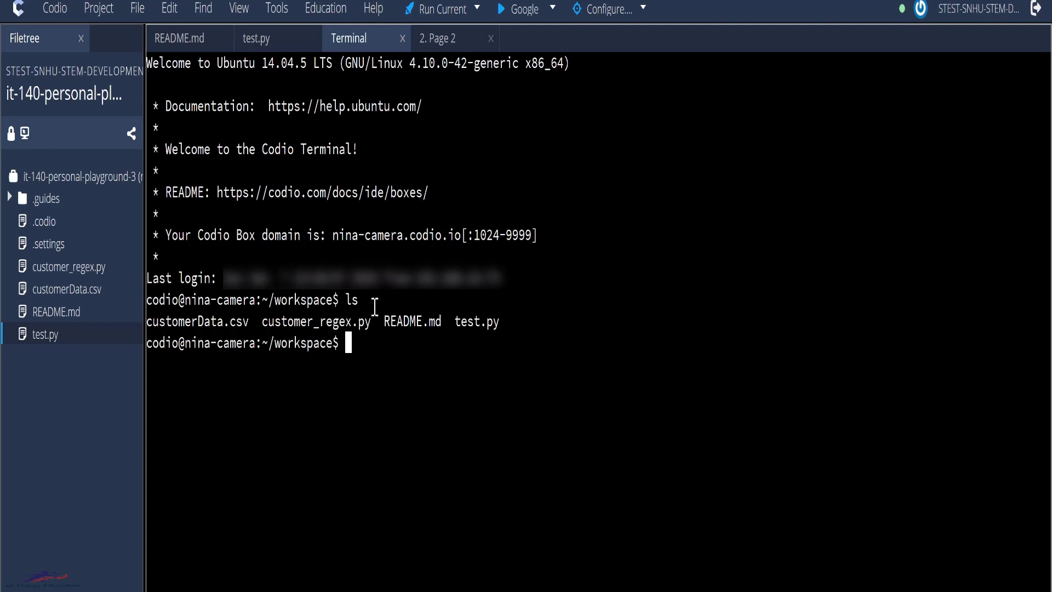
type("python3 test.py")
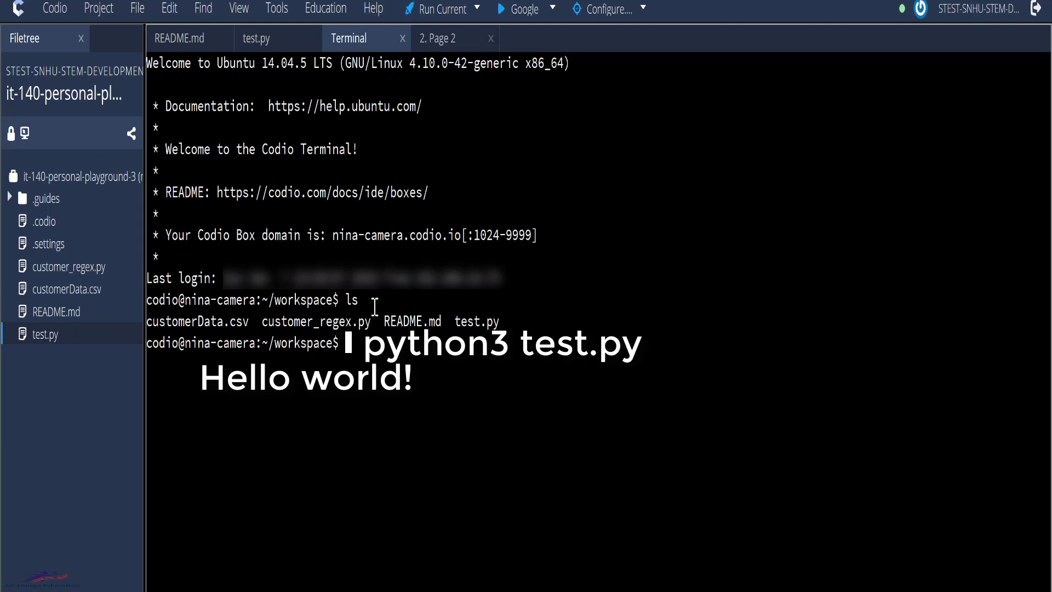
left_click(257, 38)
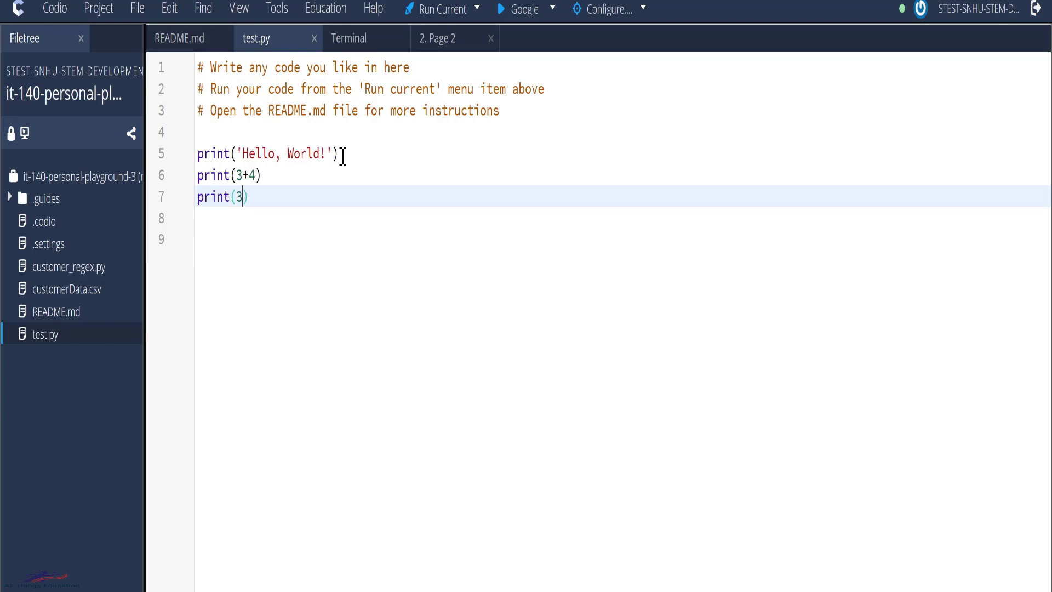
Begin a new print statement on line 7 of test.py.
type("print(\"Python is Awesome!!!")
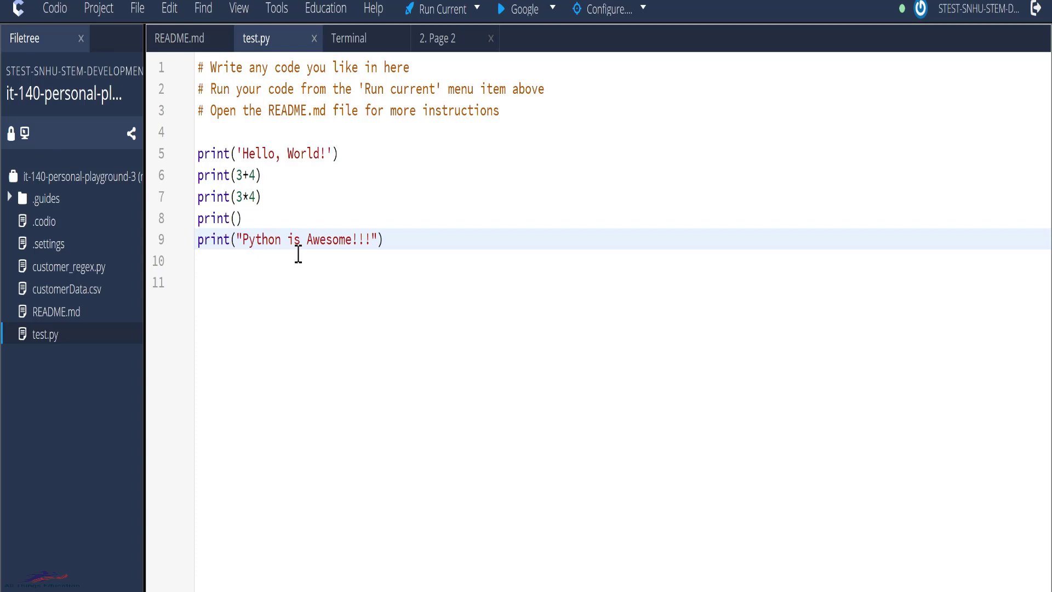
Write the text Python's string are easy to use. and comment out the Hello, World print with #.
type("Python's string are easy to use.")
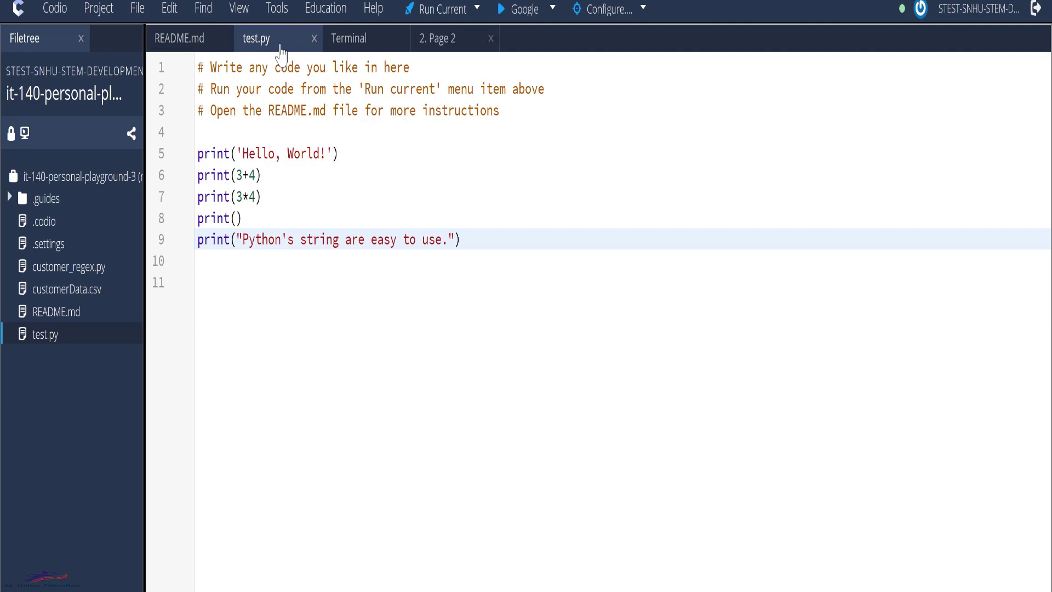
left_click(280, 240)
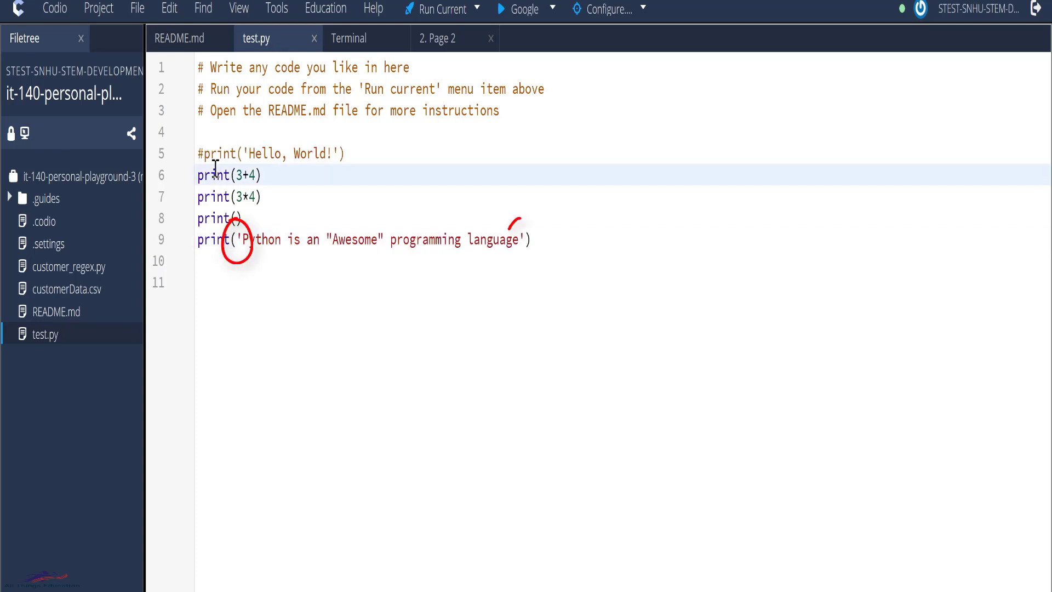
type("#")
type("print(\"Hello,\" + \" World")
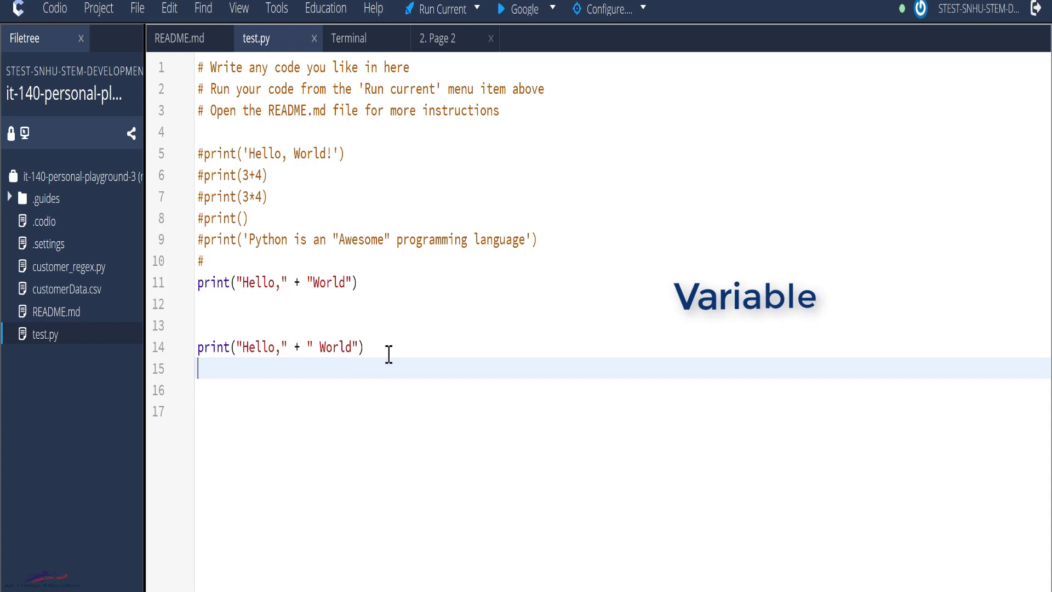
Add greetings = "Hello" and name = "Itauma" variables, then switch to the terminal to run the script.
type("greetings = \"Hello\"")
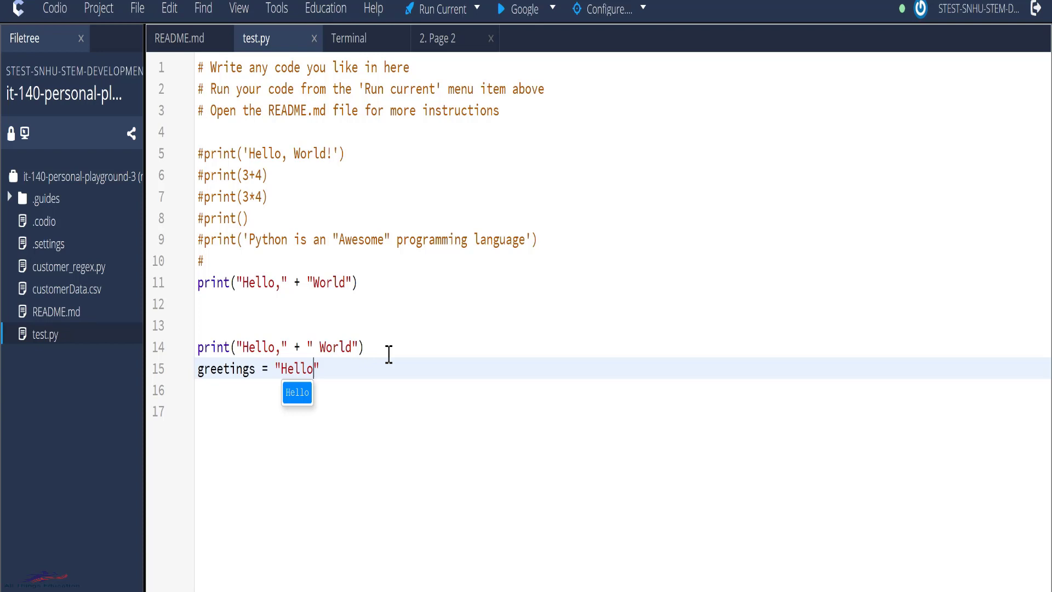
type("name = \"Itauma\"")
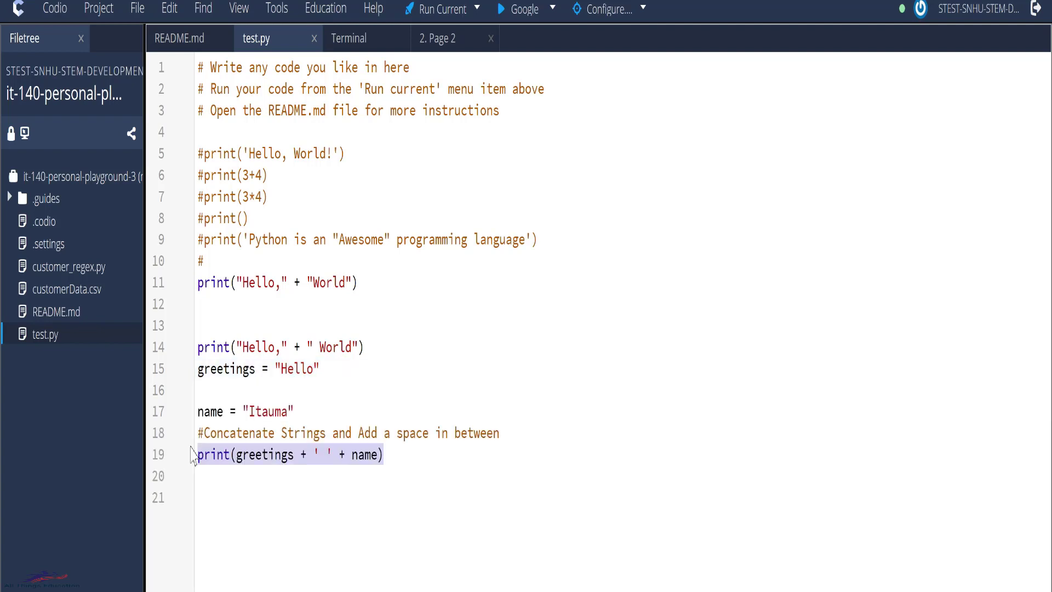
left_click(441, 9)
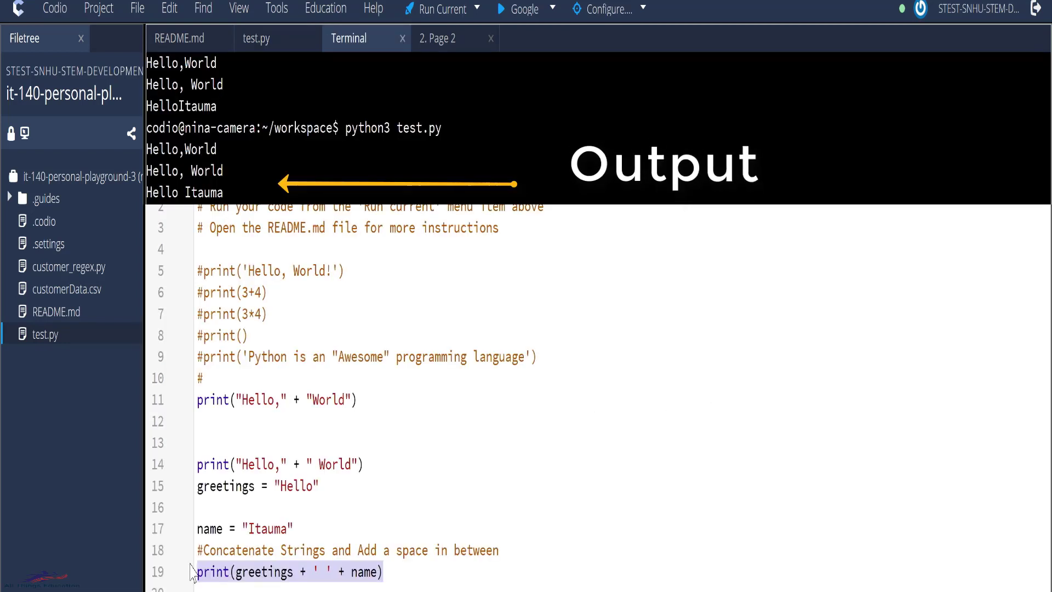
Rerun python3 test.py in the terminal and go back to the test.py code.
left_click(273, 550)
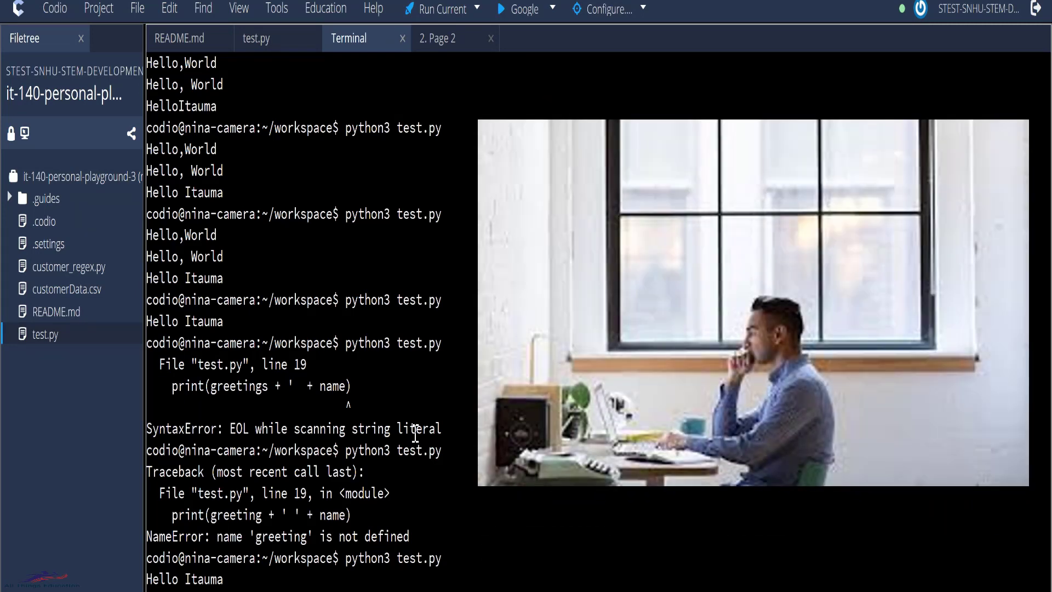
left_click(257, 38)
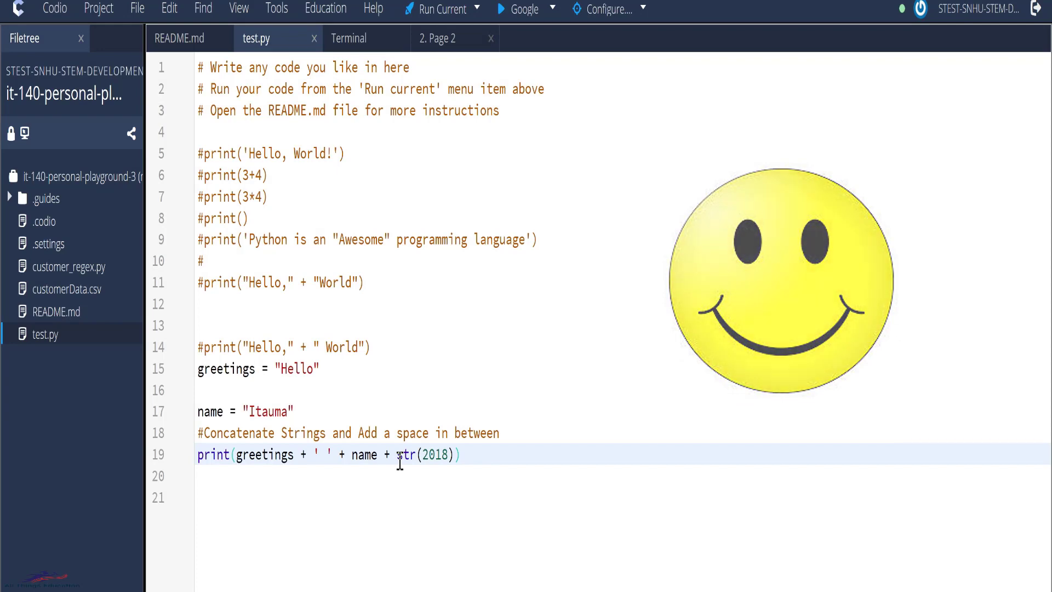